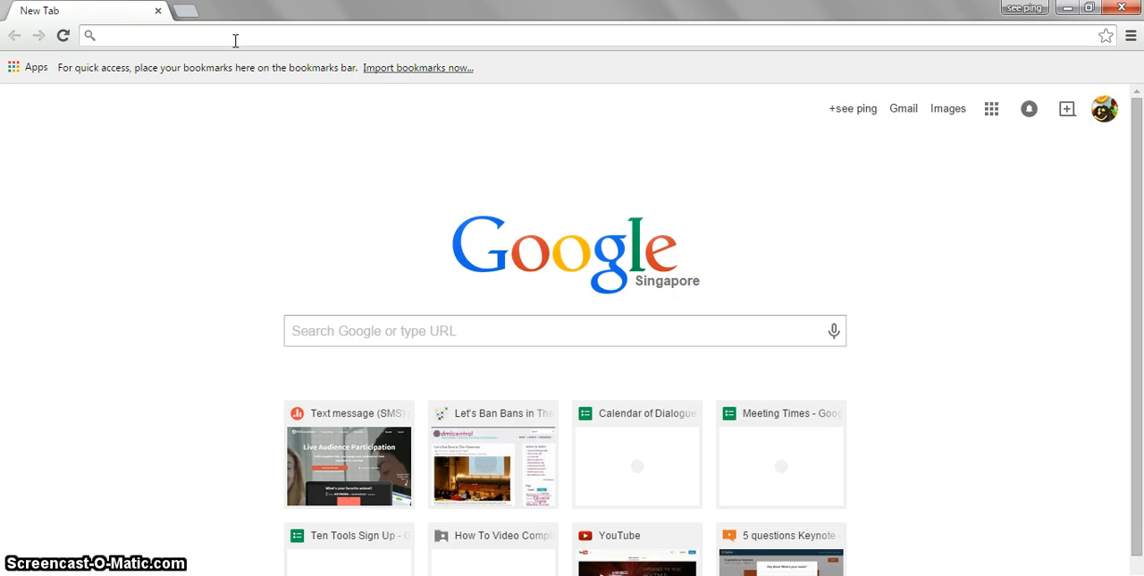
Step: Open polleverywhere.com from the 'poll' address bar suggestion
type("polleverywhere.com")
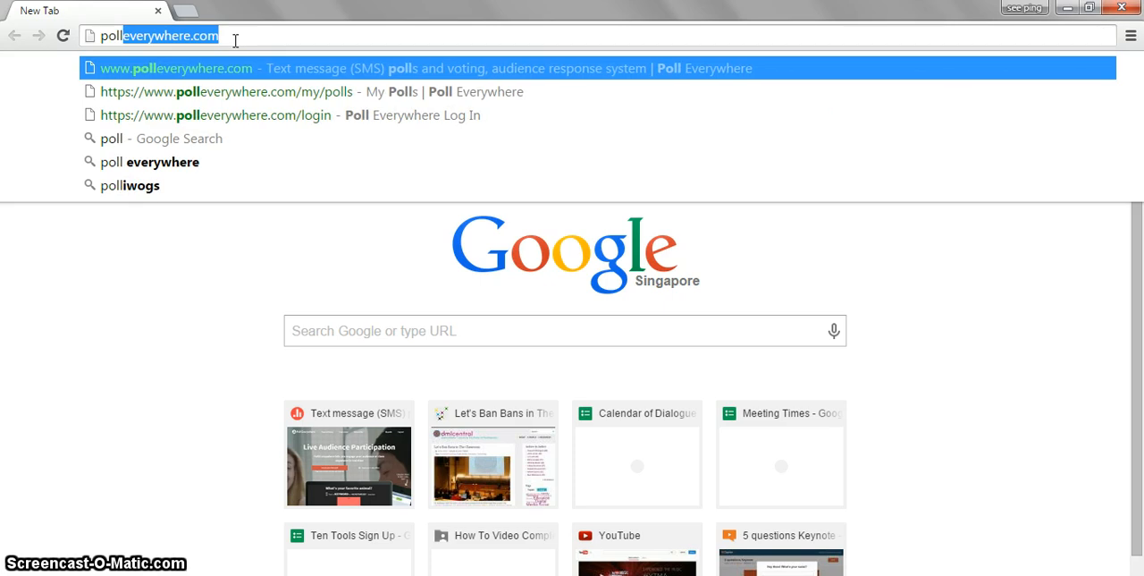
left_click(176, 68)
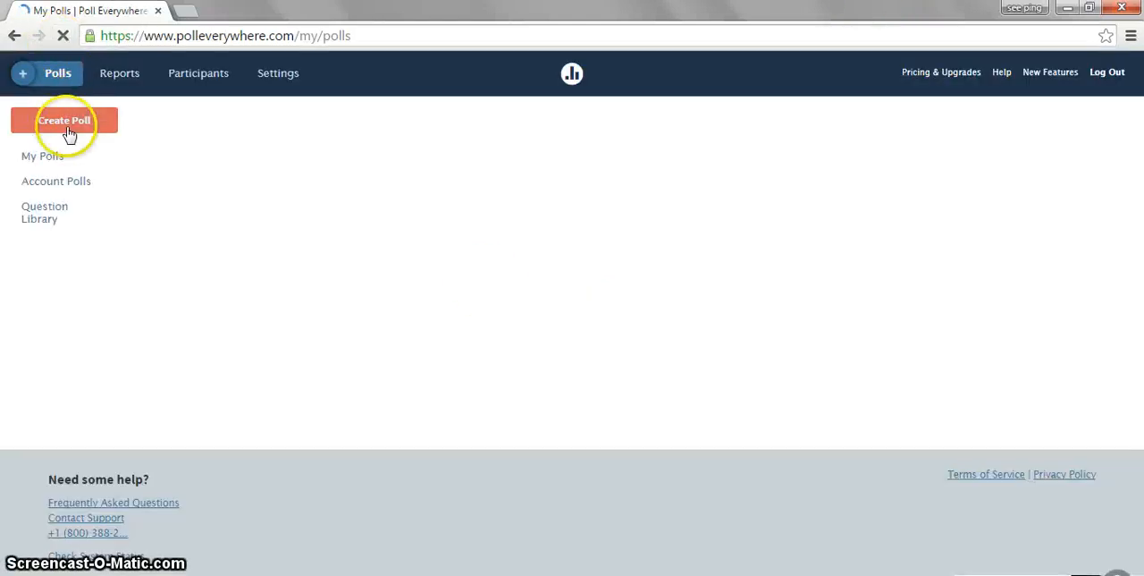
Step: Open an empty new poll question dialog from My Polls
left_click(43, 156)
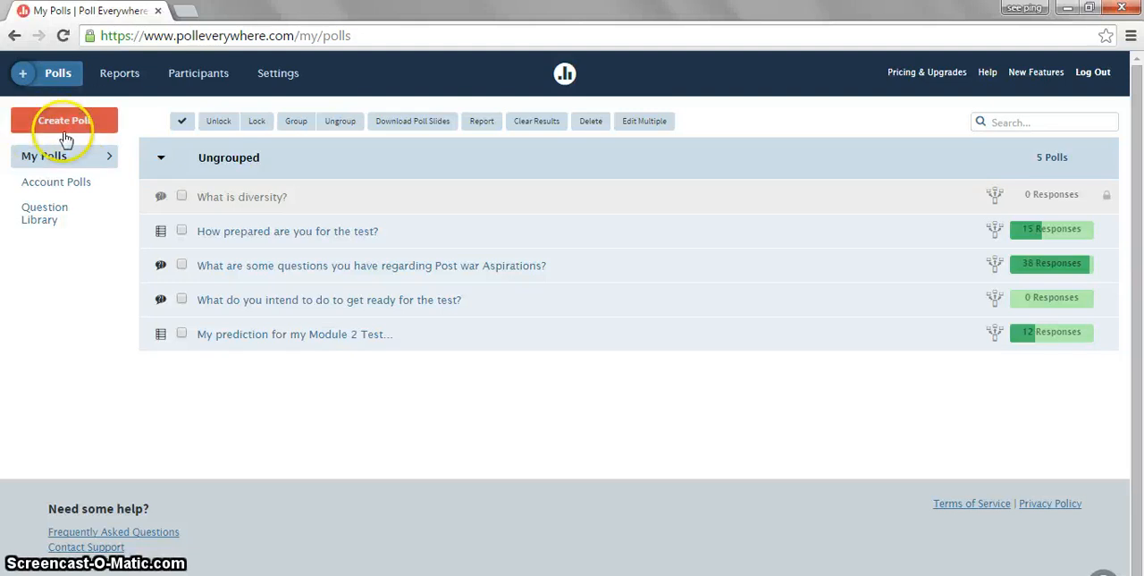
left_click(63, 120)
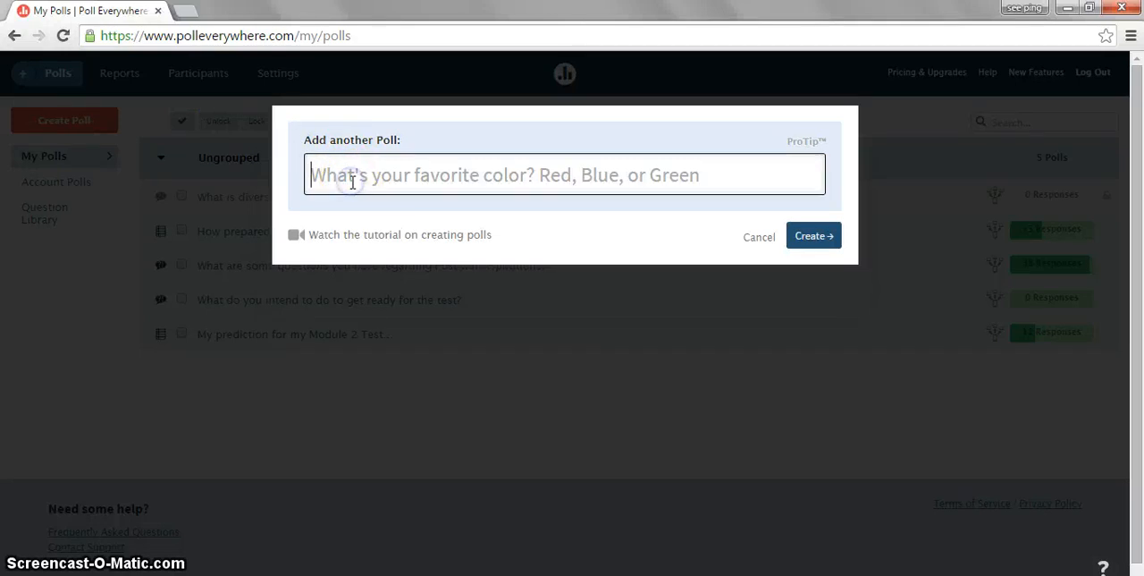
Step: Enter the question 'i like polls?' and choose Multiple Choice responses
type("i ki")
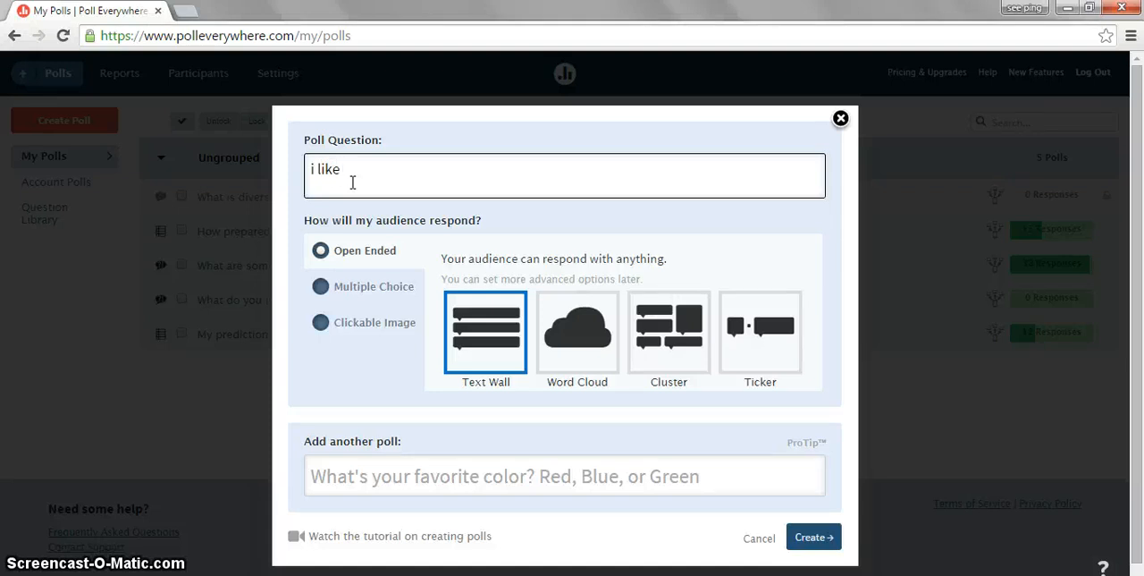
type("polls")
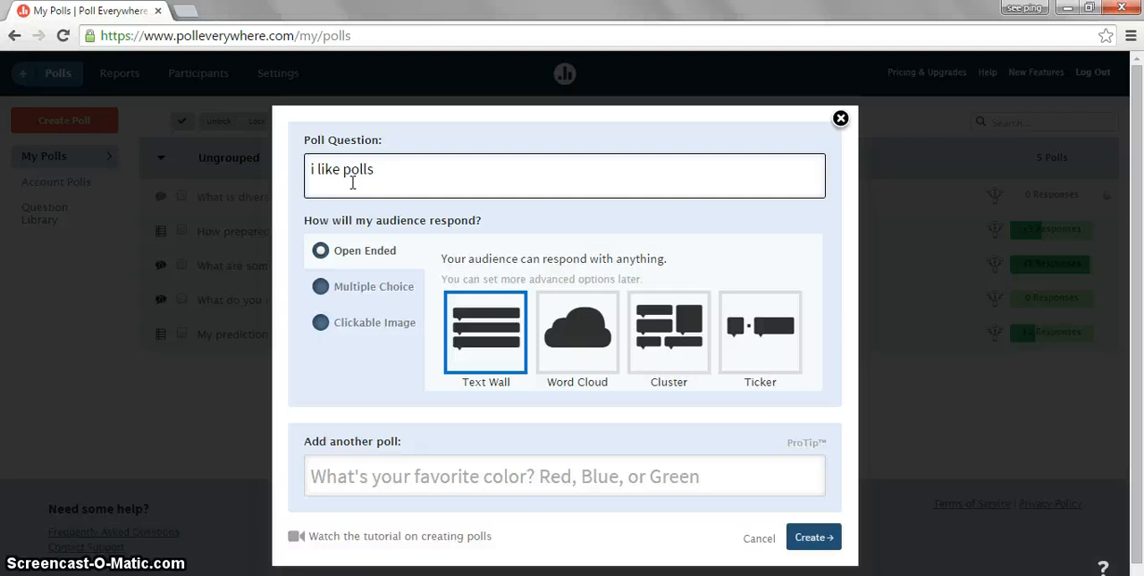
type("?")
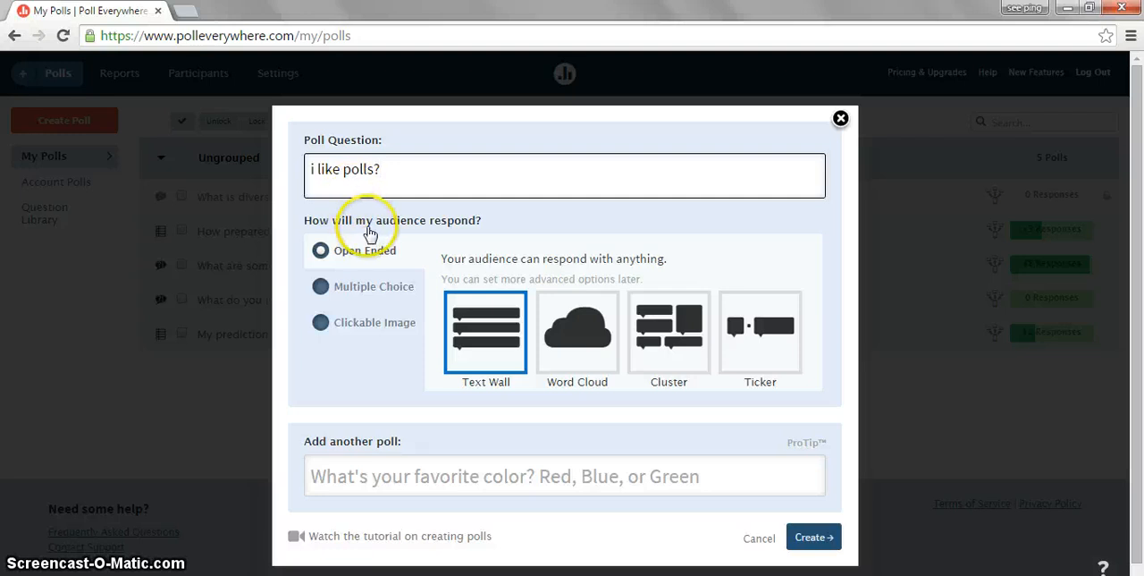
mouse_move(389, 273)
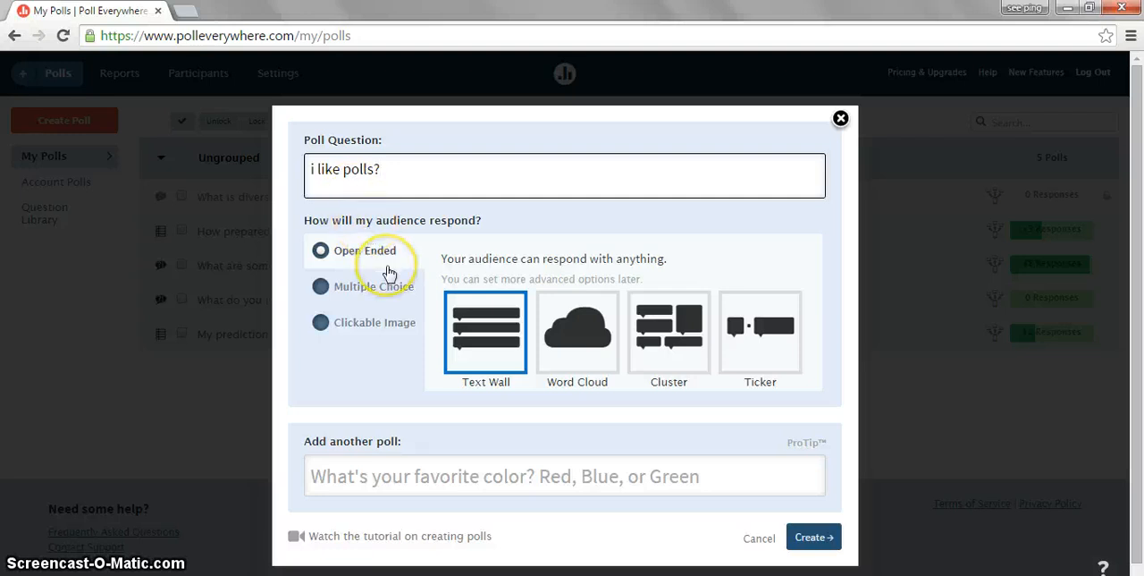
left_click(320, 286)
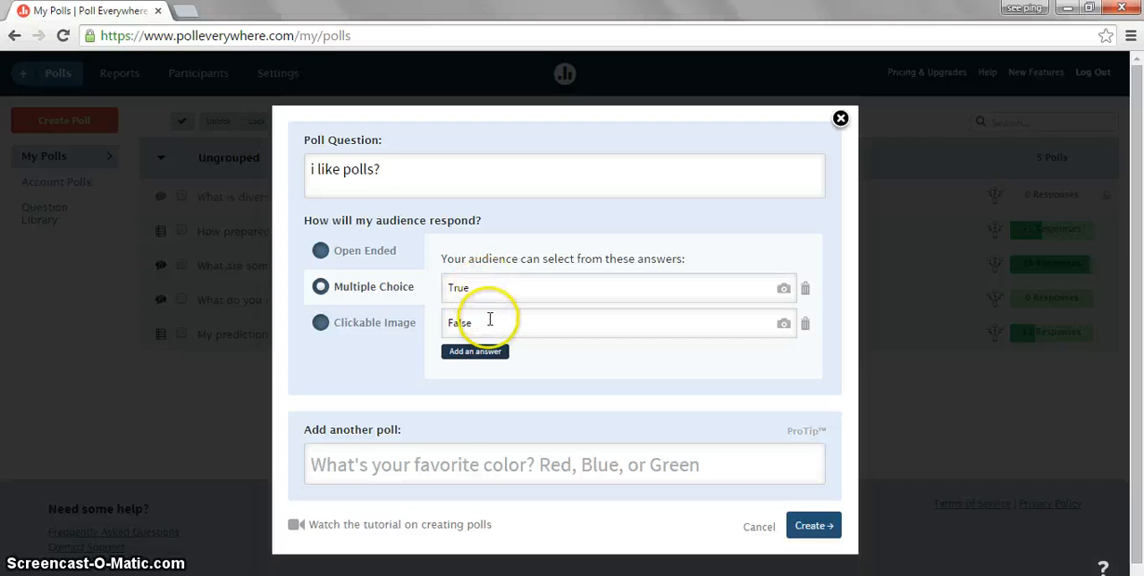
Step: Add 'maybe' as a third answer and create the poll
left_click(474, 350)
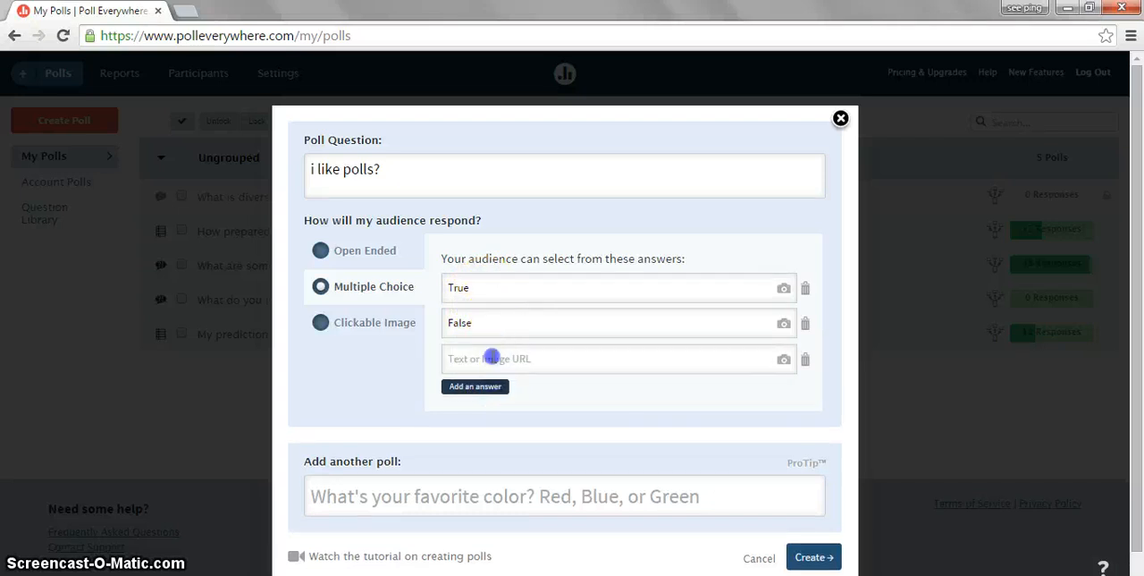
type("mayb")
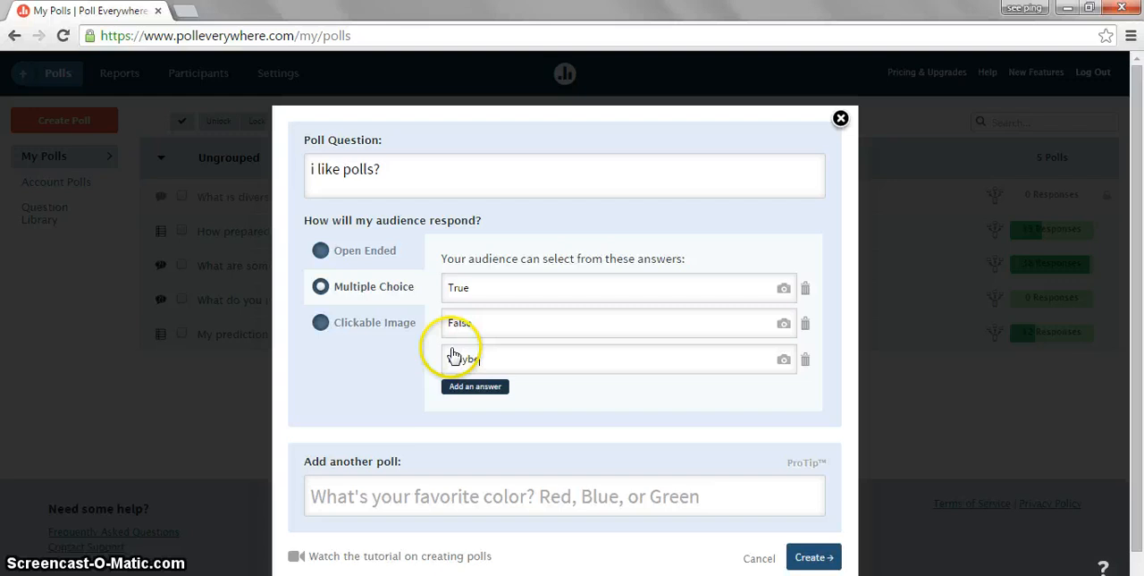
left_click(812, 556)
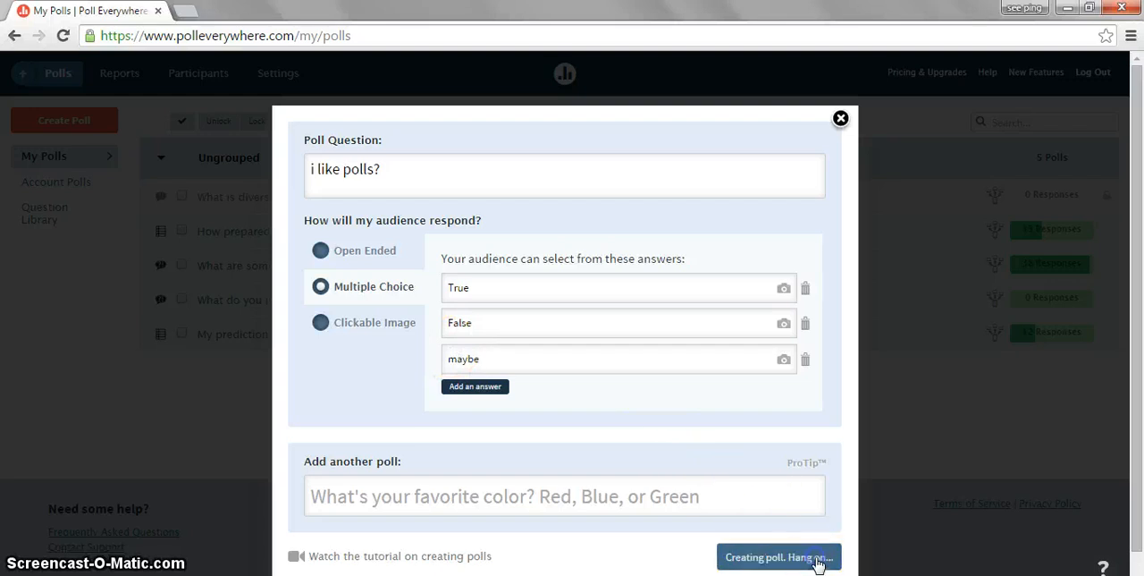
left_click(777, 556)
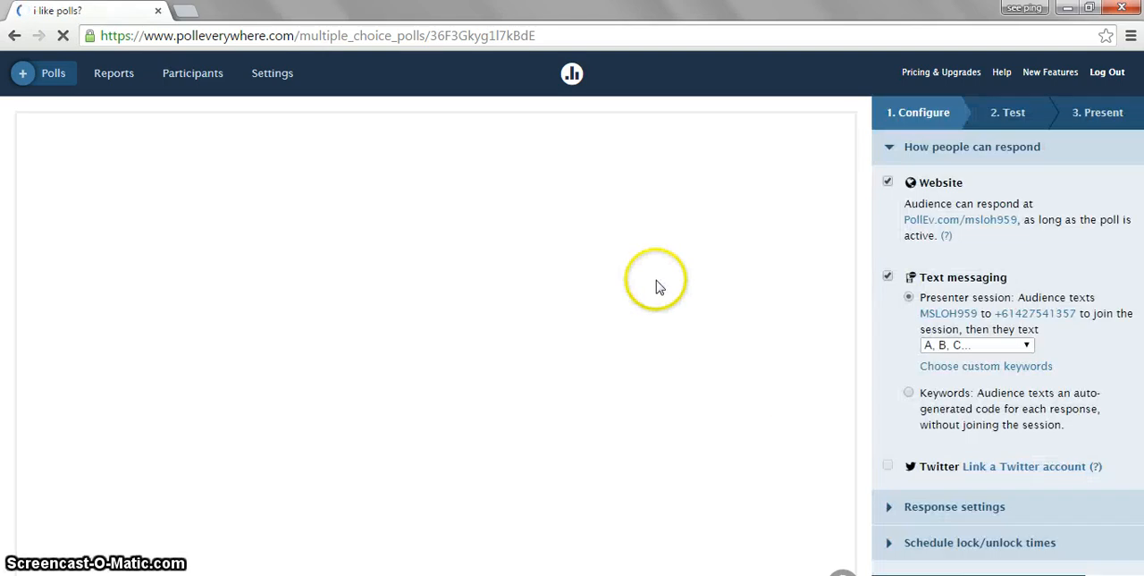
mouse_move(697, 375)
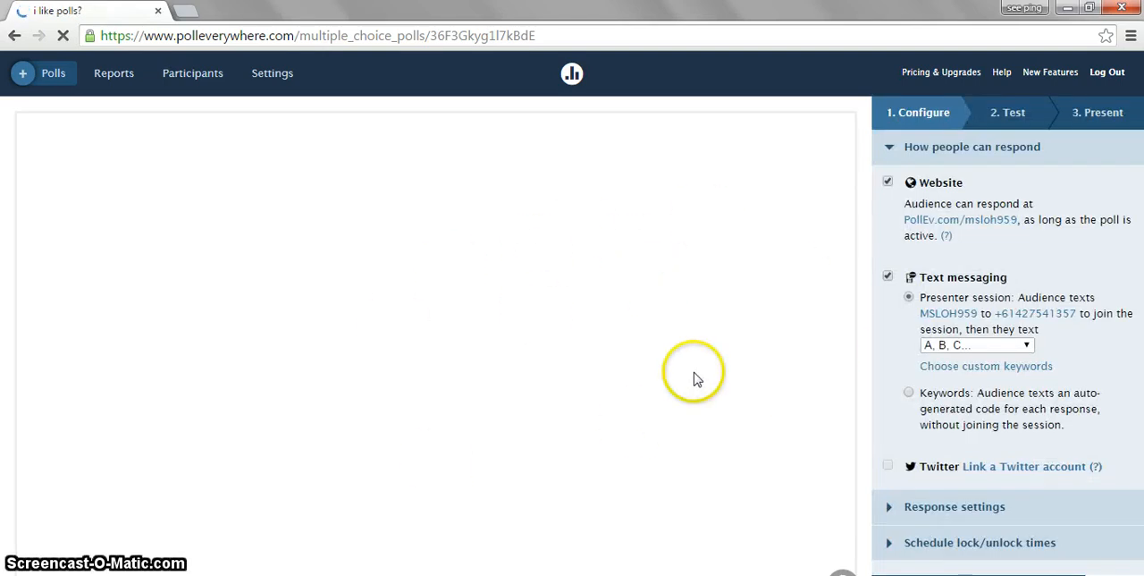
mouse_move(546, 276)
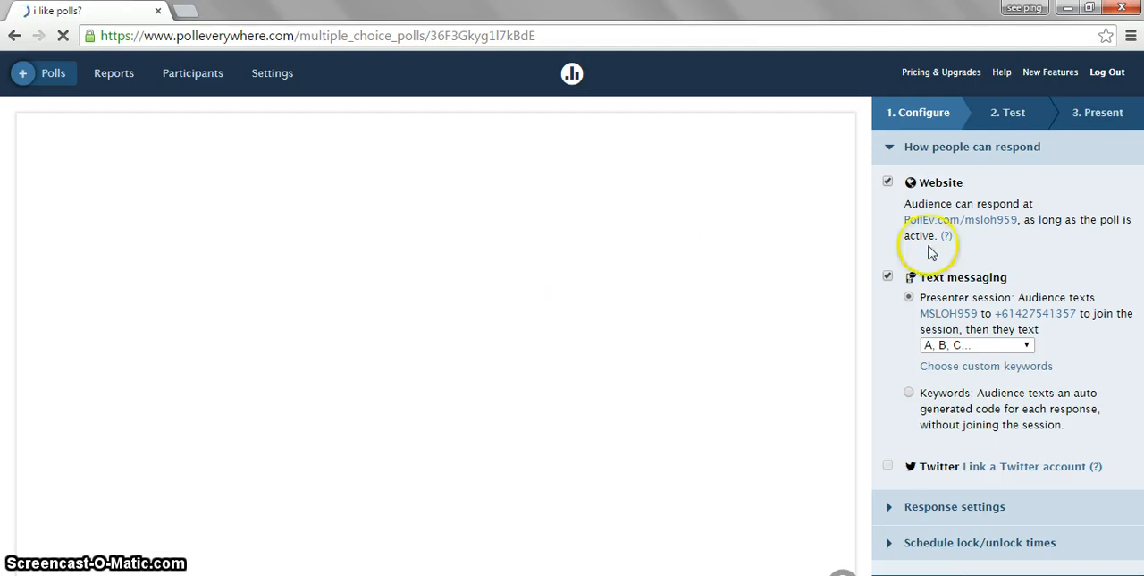
mouse_move(957, 148)
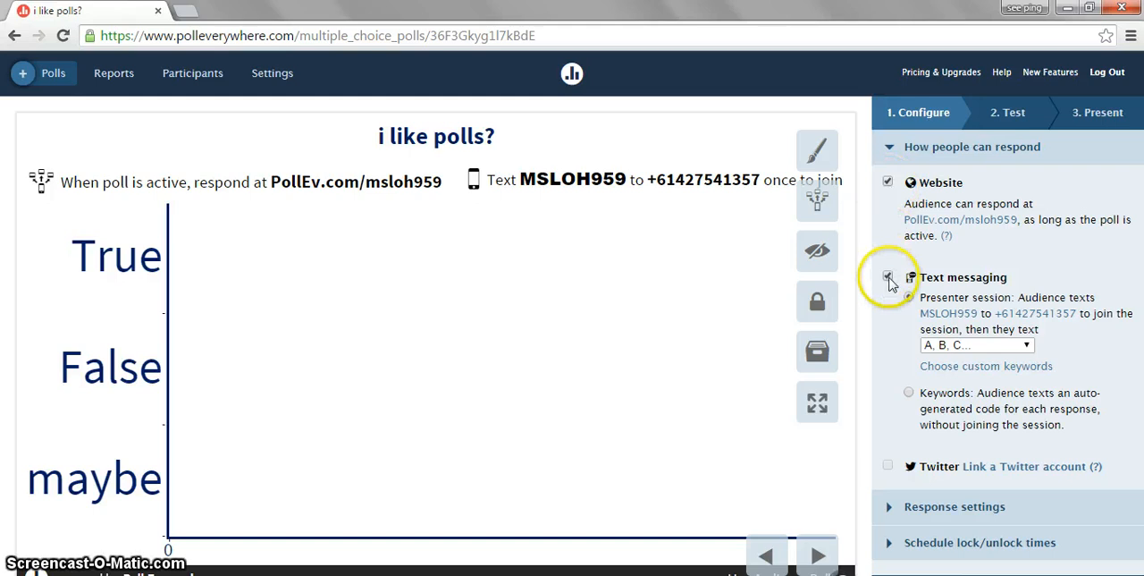
Step: Disable text messaging responses, leaving only Website enabled
left_click(887, 276)
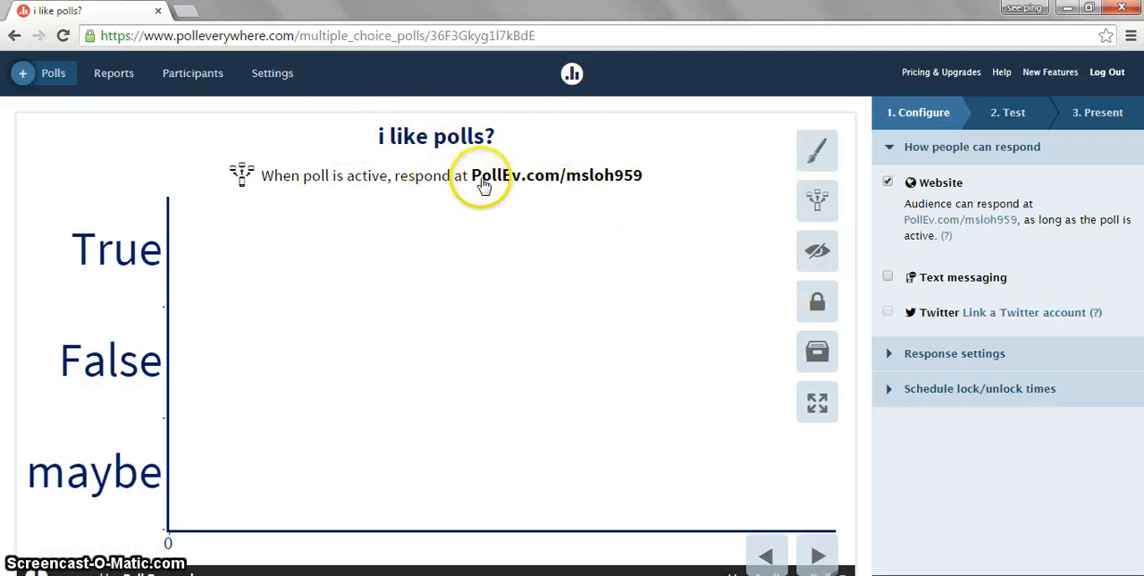
mouse_move(532, 183)
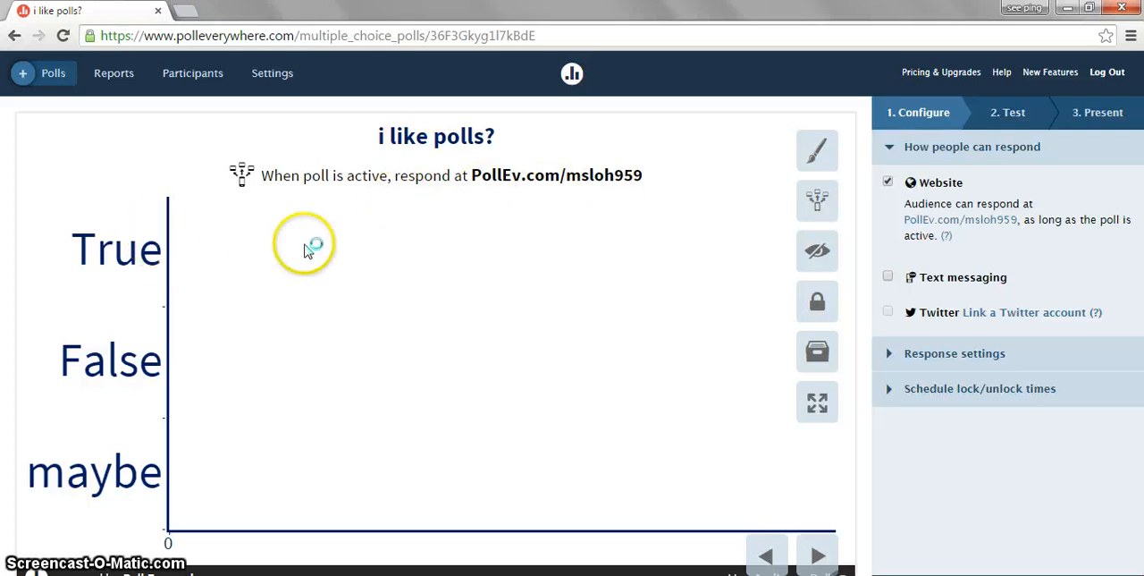
mouse_move(956, 85)
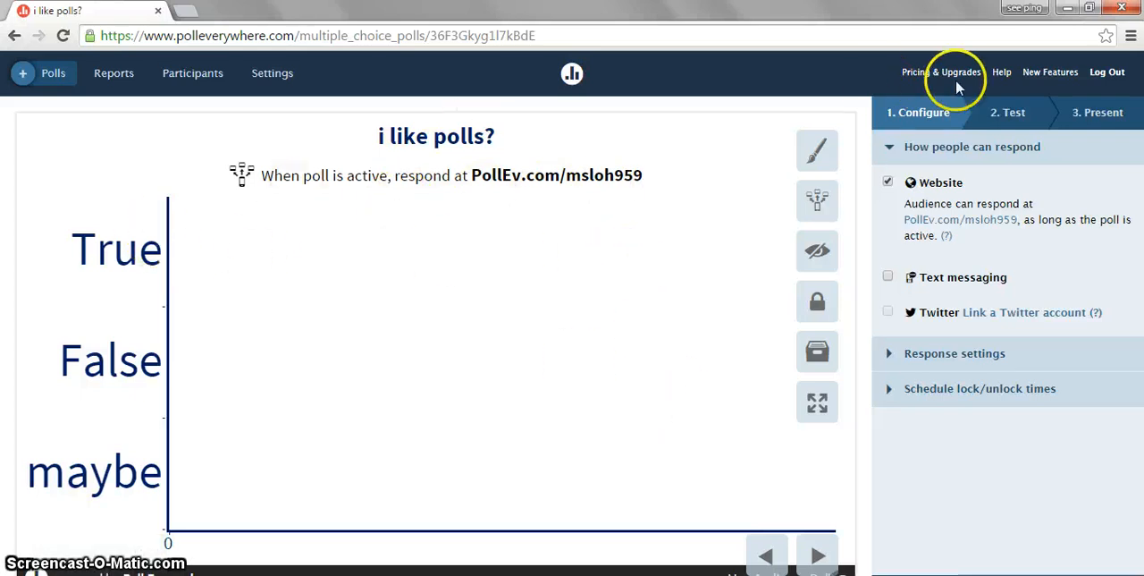
left_click(53, 72)
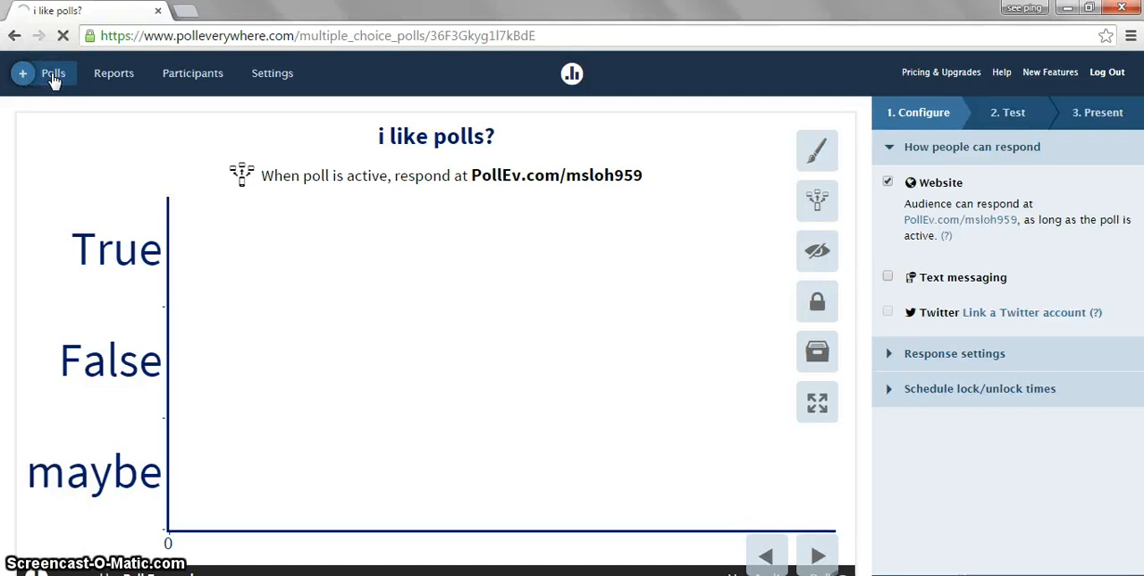
Step: Open 'How prepared are you for the test?' from the polls list
left_click(52, 72)
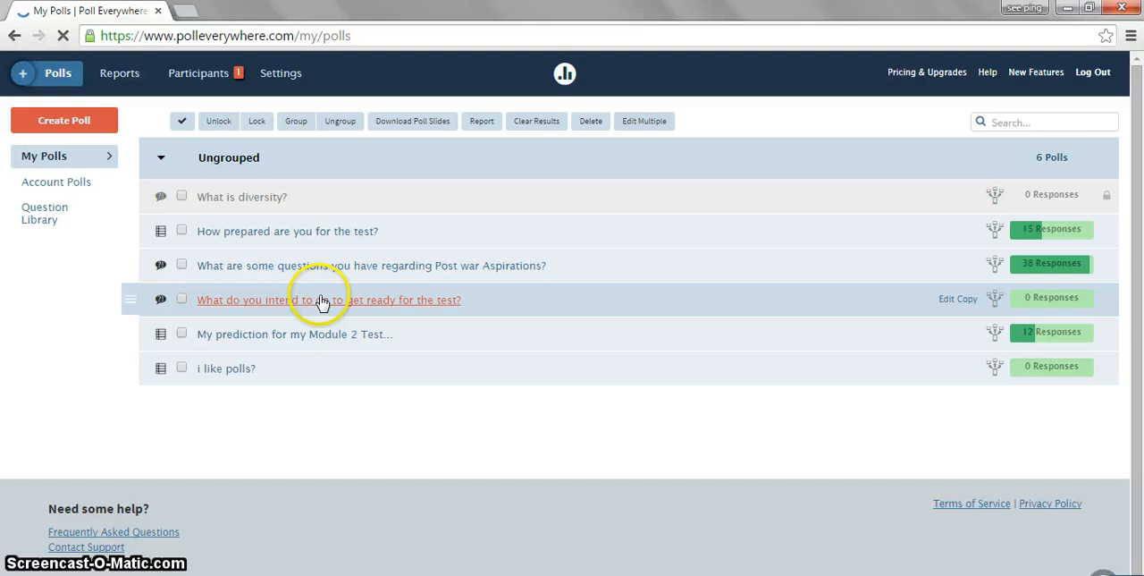
mouse_move(346, 289)
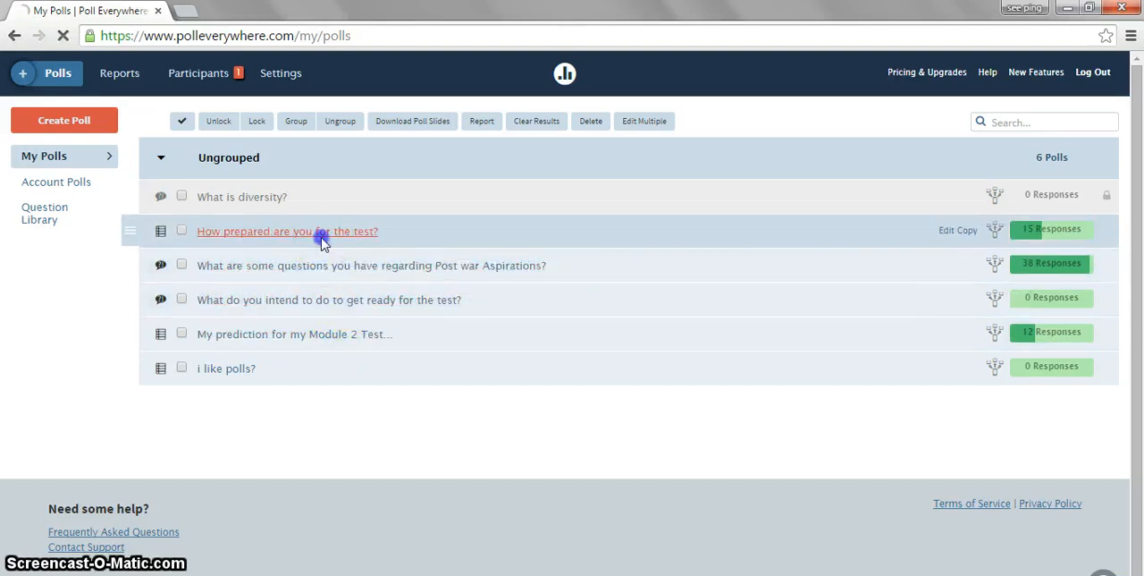
left_click(287, 231)
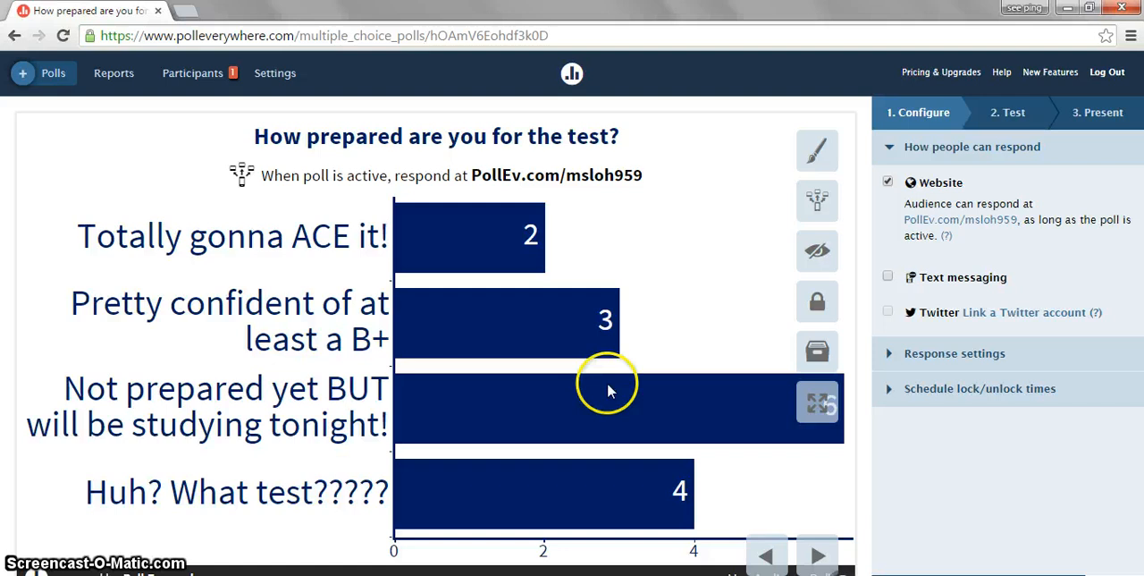
mouse_move(483, 179)
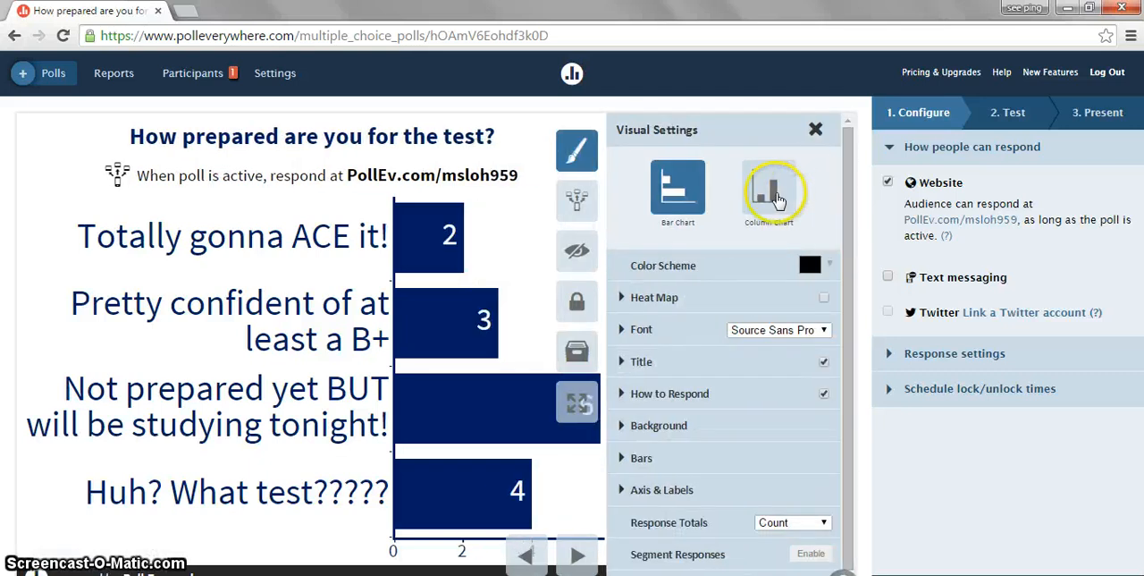
Step: Switch the results to Column Chart and close the visual settings panel
left_click(769, 191)
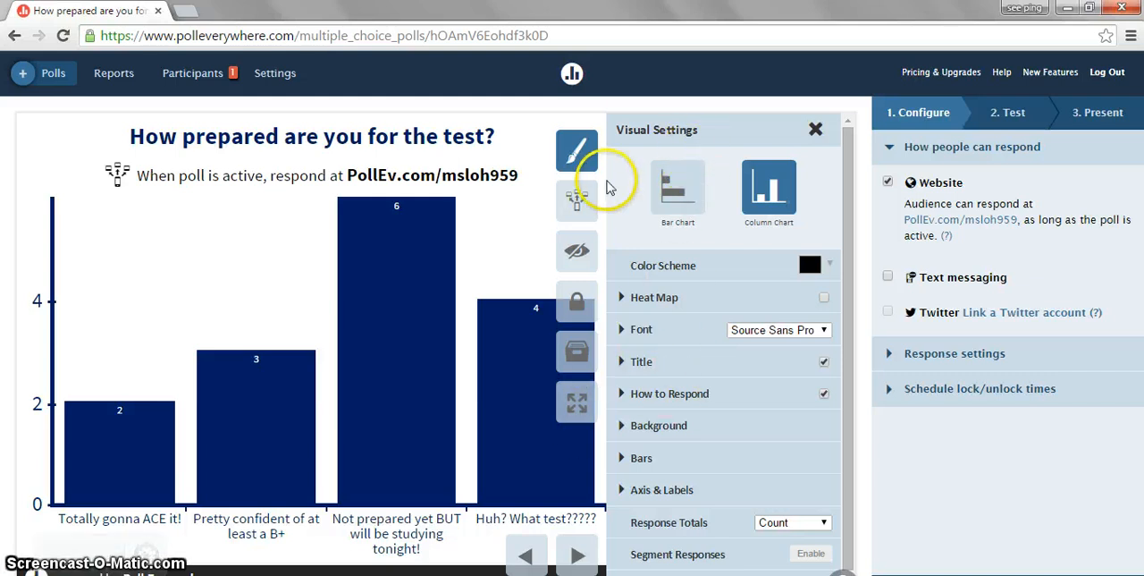
left_click(815, 128)
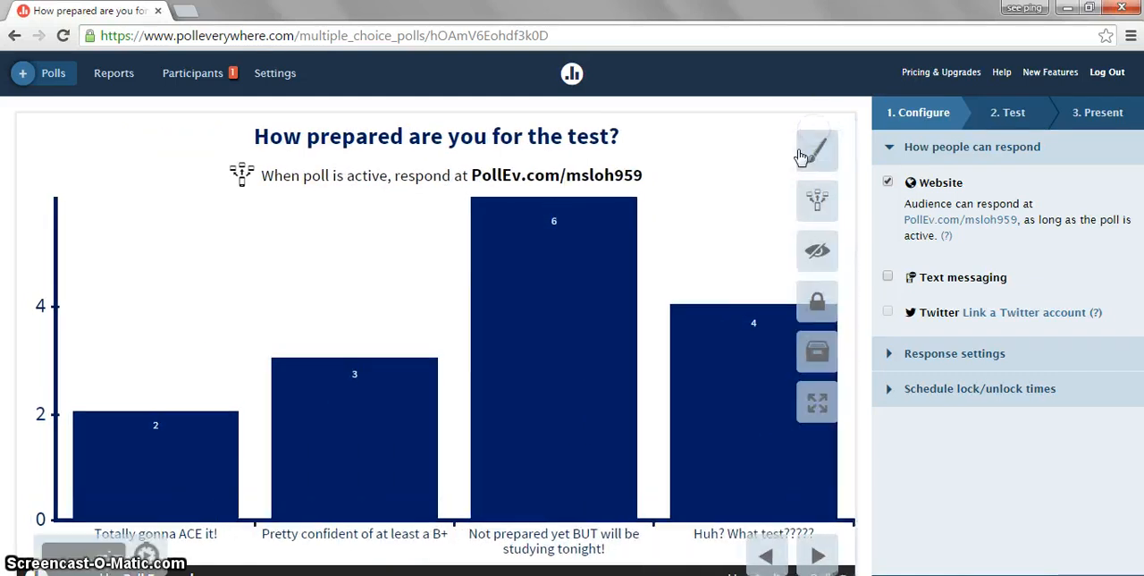